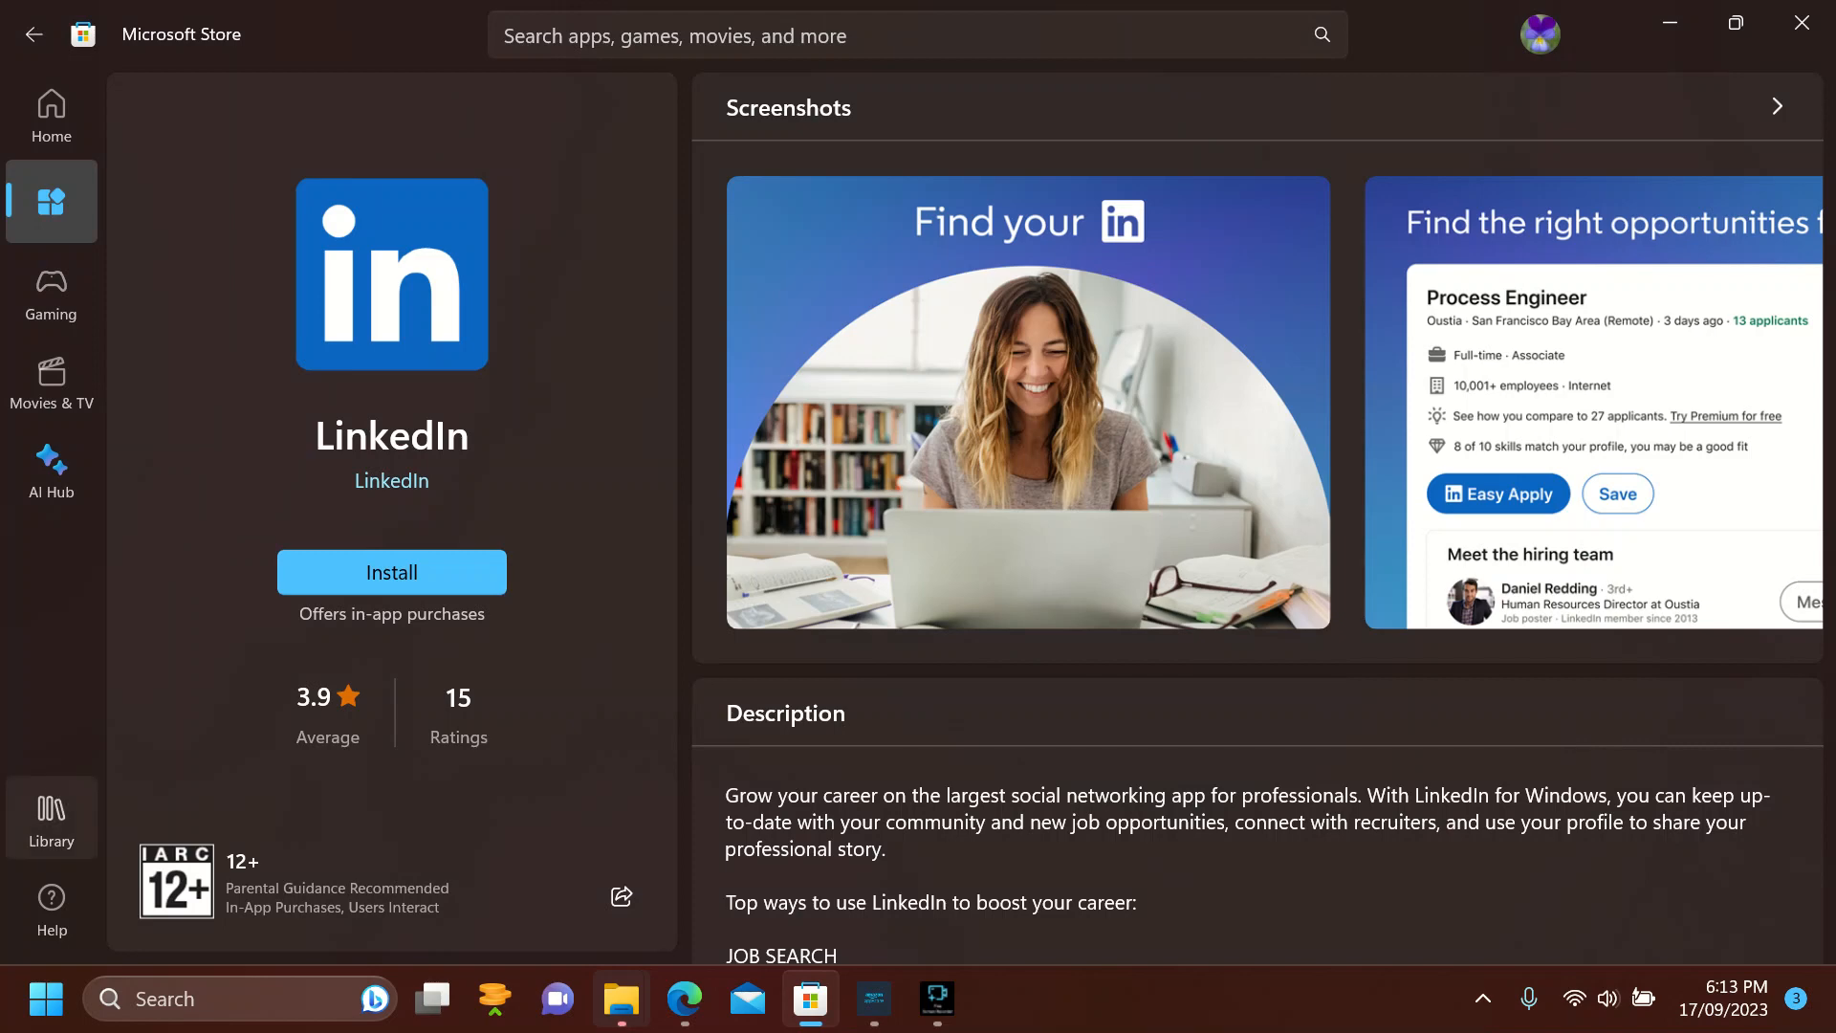
Step: Run wsreset from the Library view to clear the Store cache, then return Home
{"action": "left_click", "coordinate": [51, 818]}
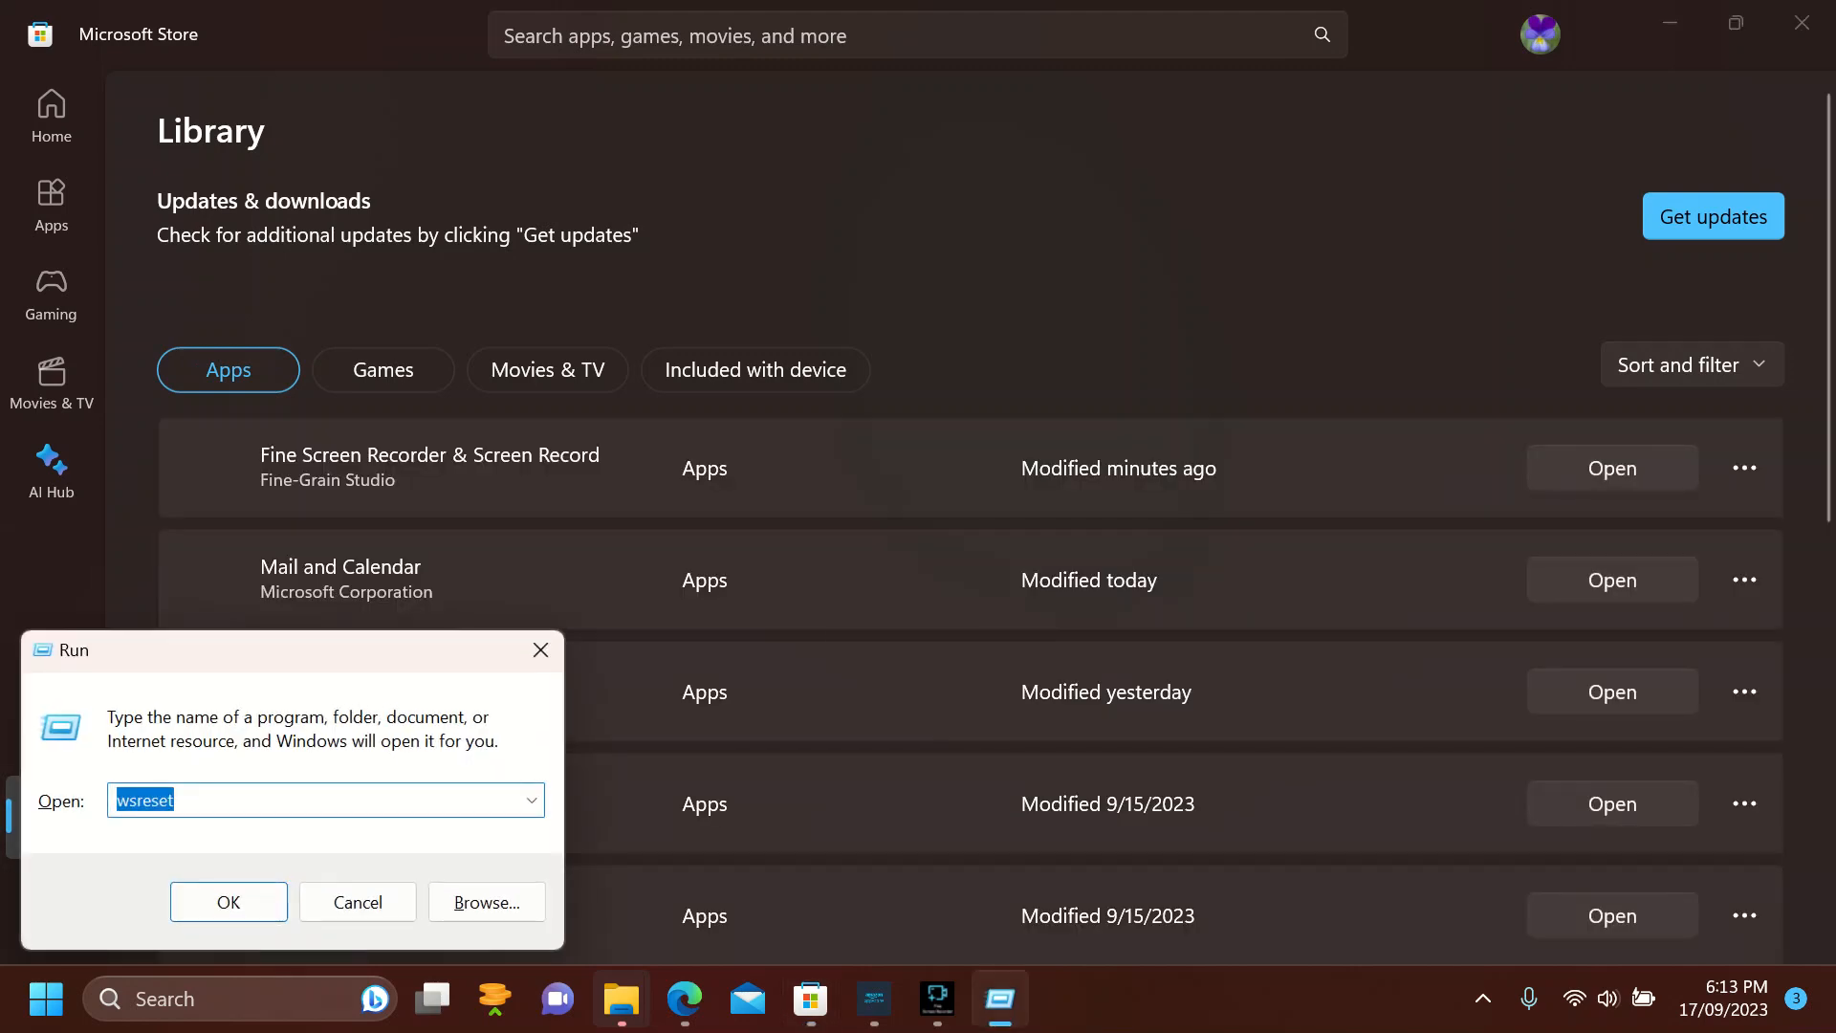
{"action": "type", "text": "m"}
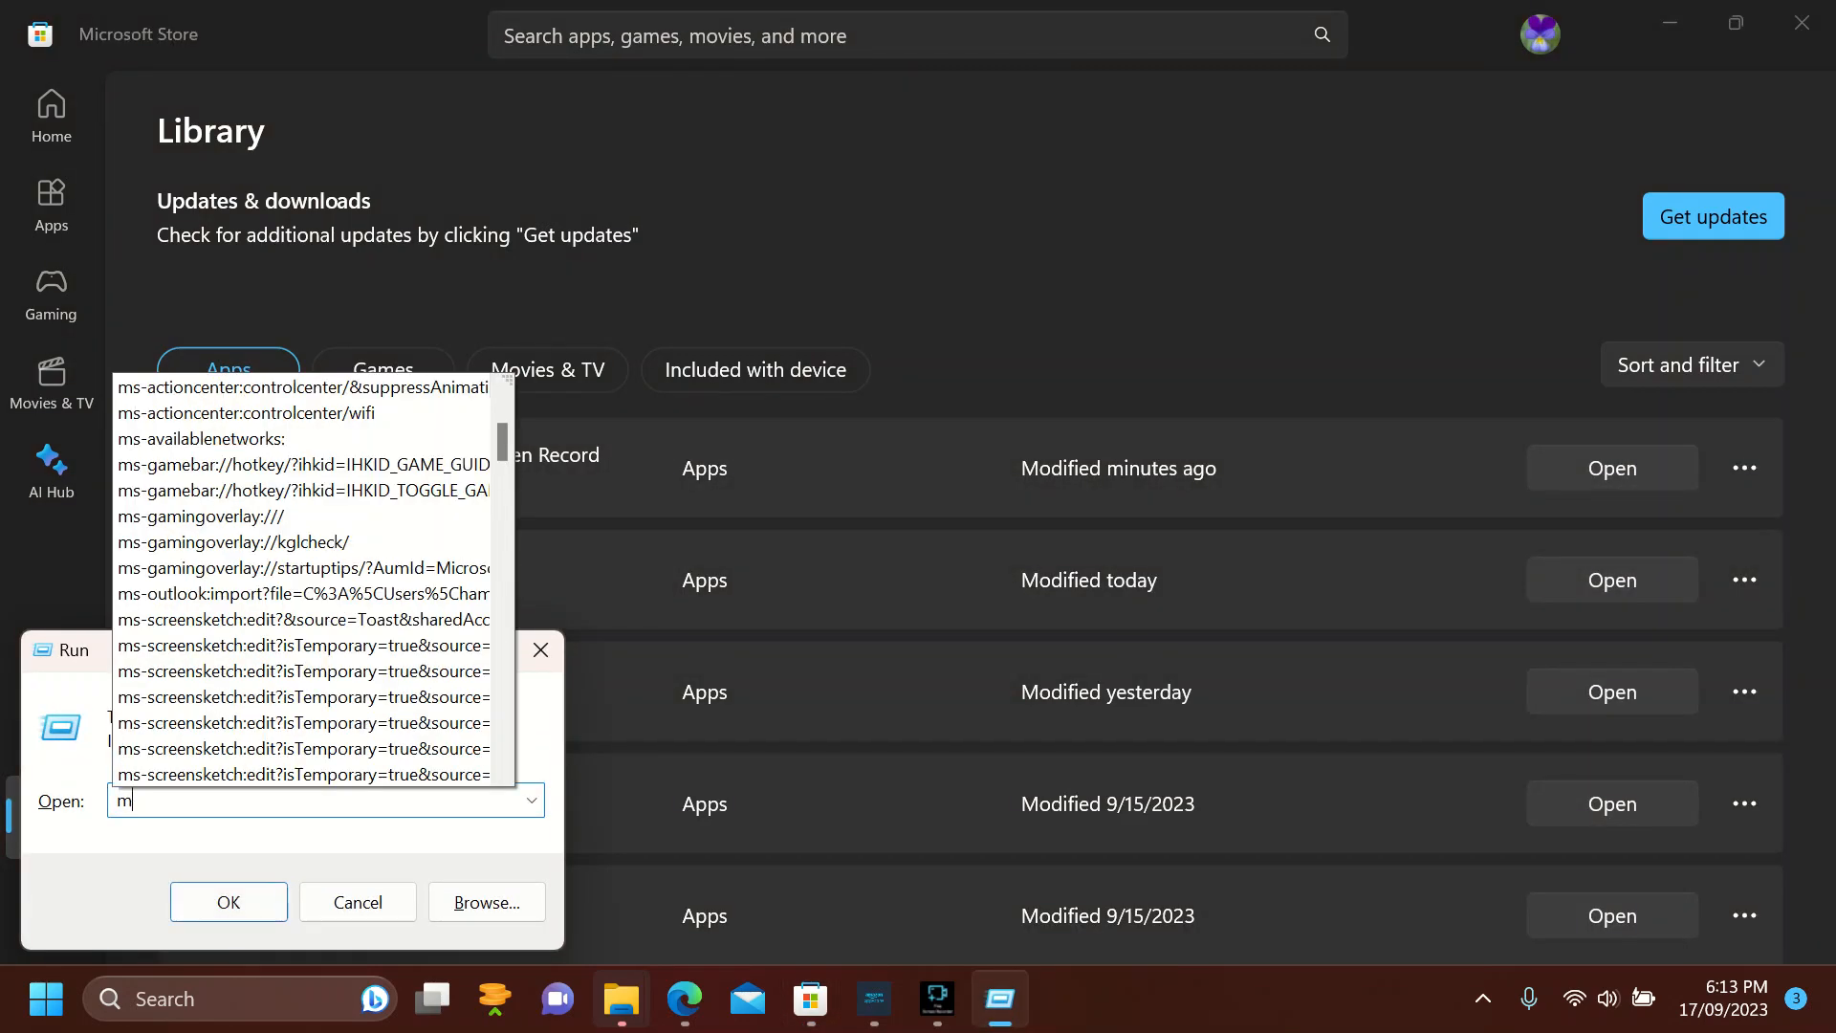
{"action": "type", "text": "wsreset"}
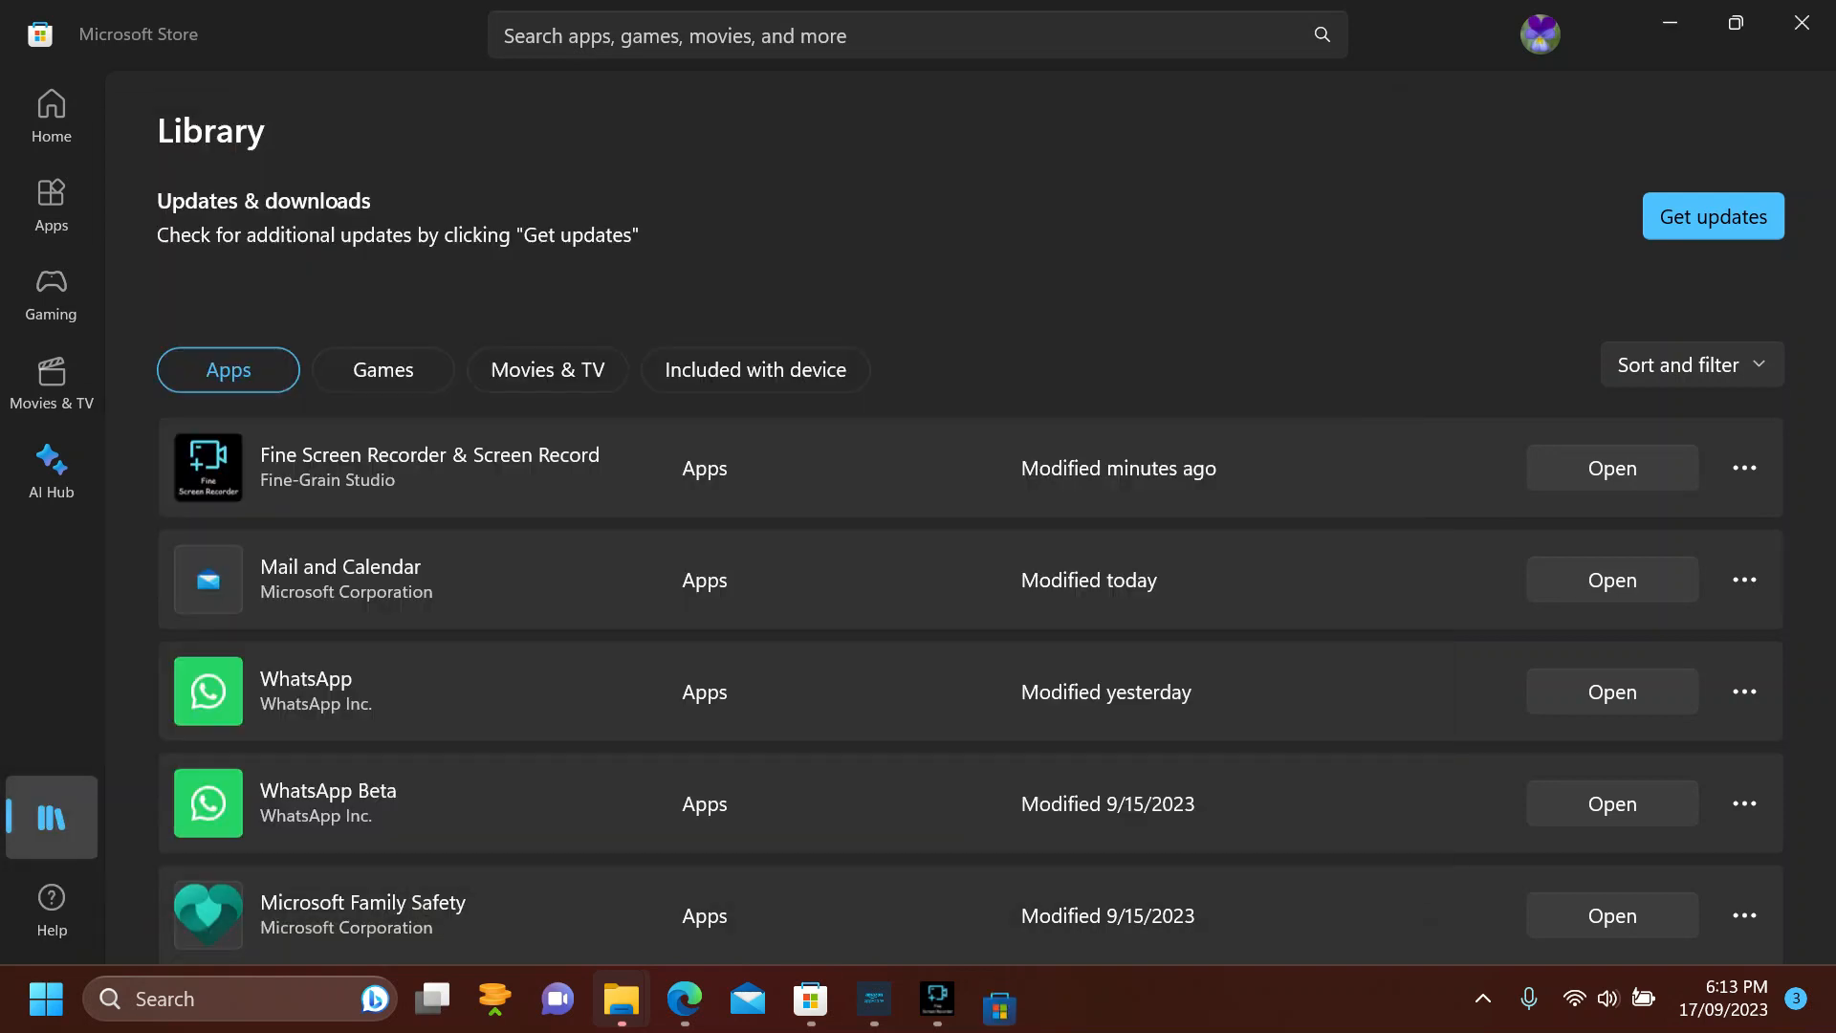
{"action": "left_click", "coordinate": [50, 113]}
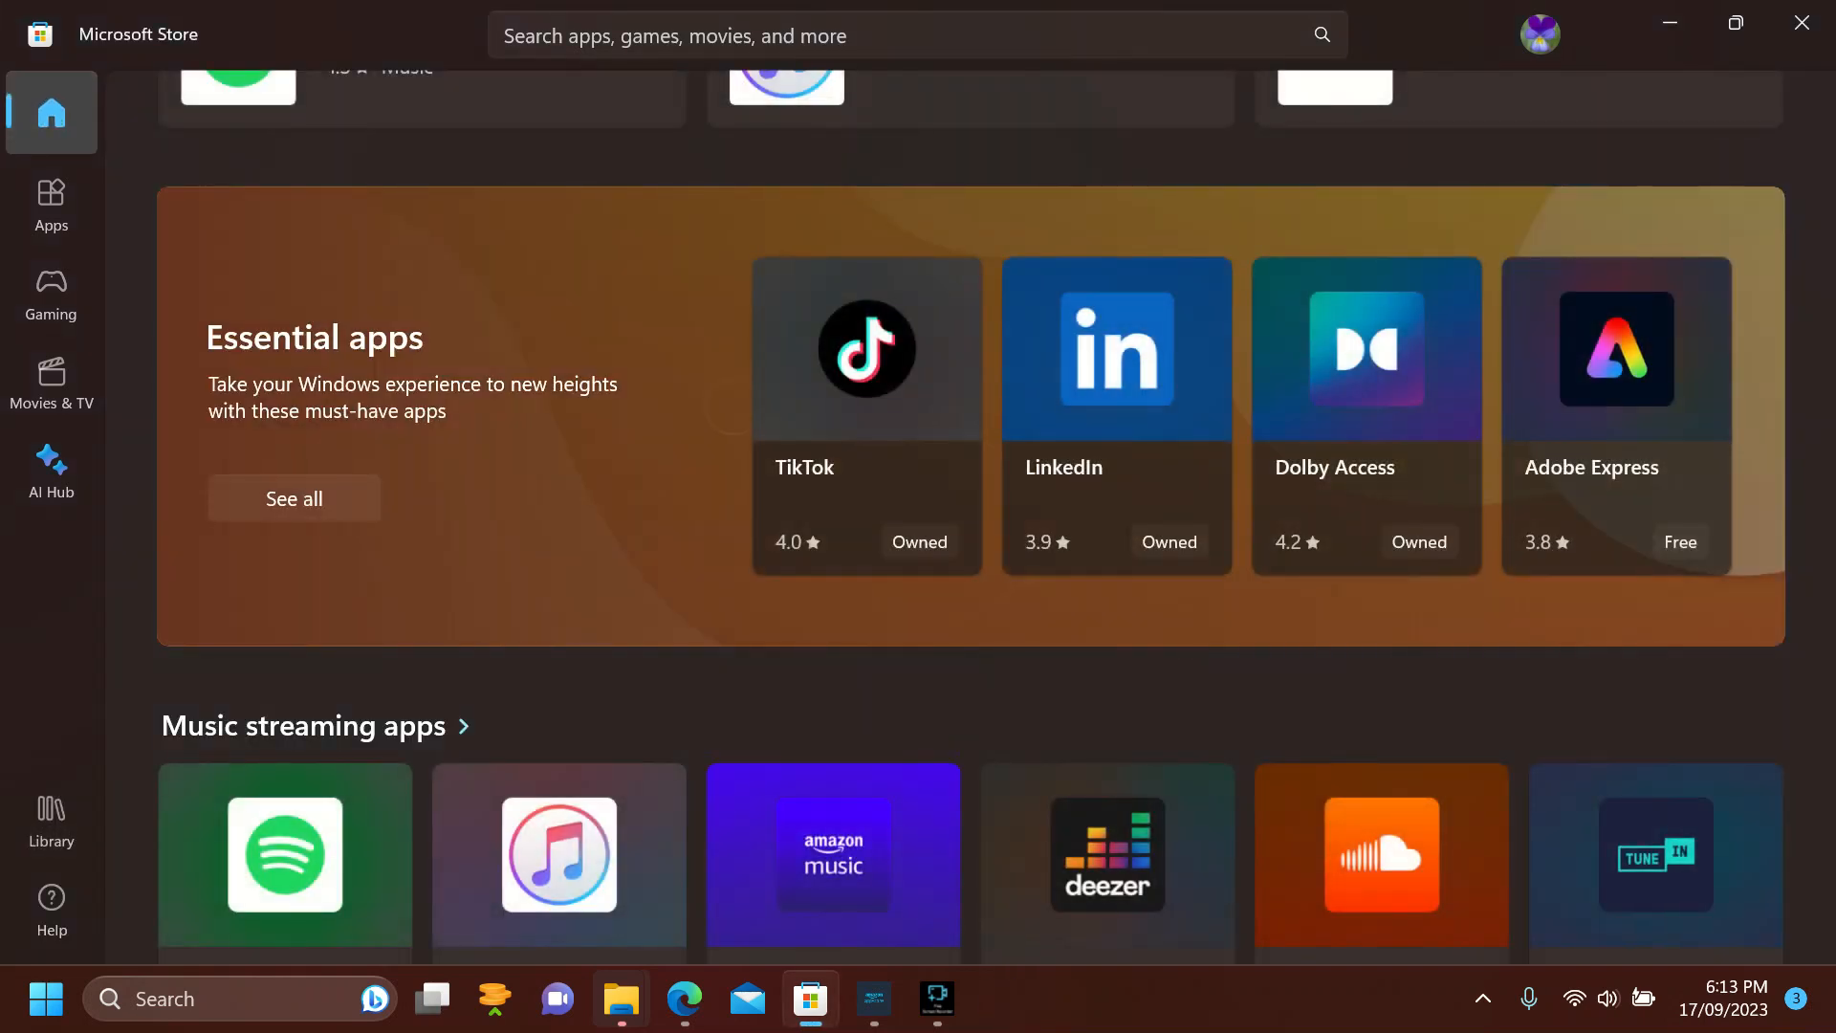